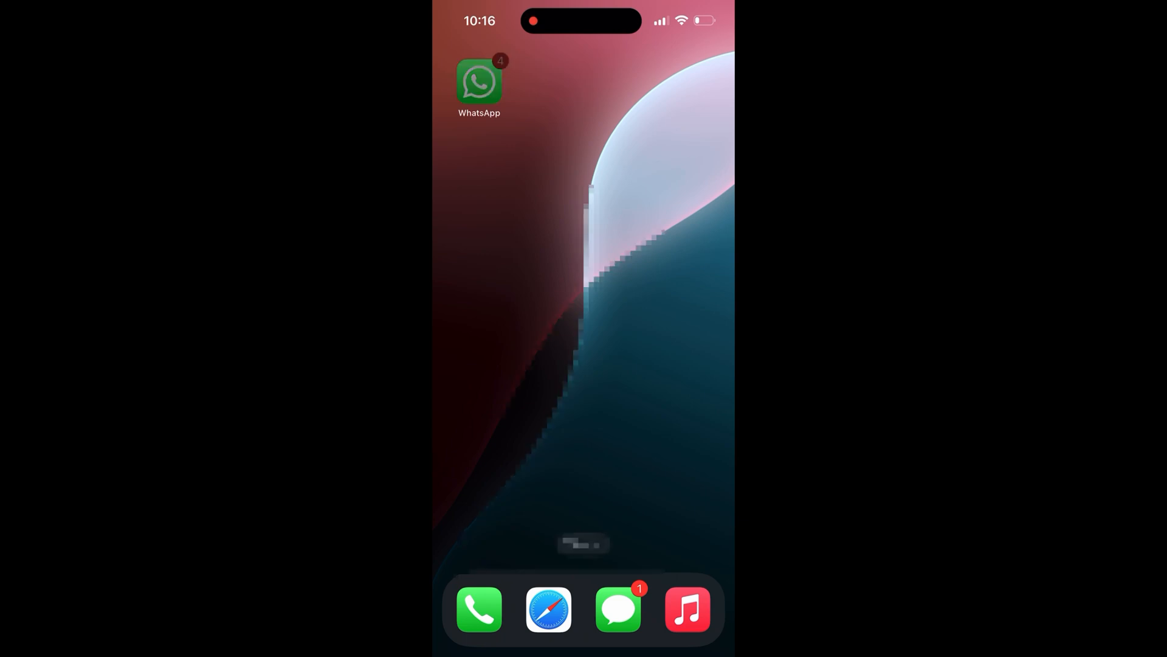
# - Launch WhatsApp and reach the empty Broadcast messages screen from the Chats menu
pyautogui.click(478, 82)
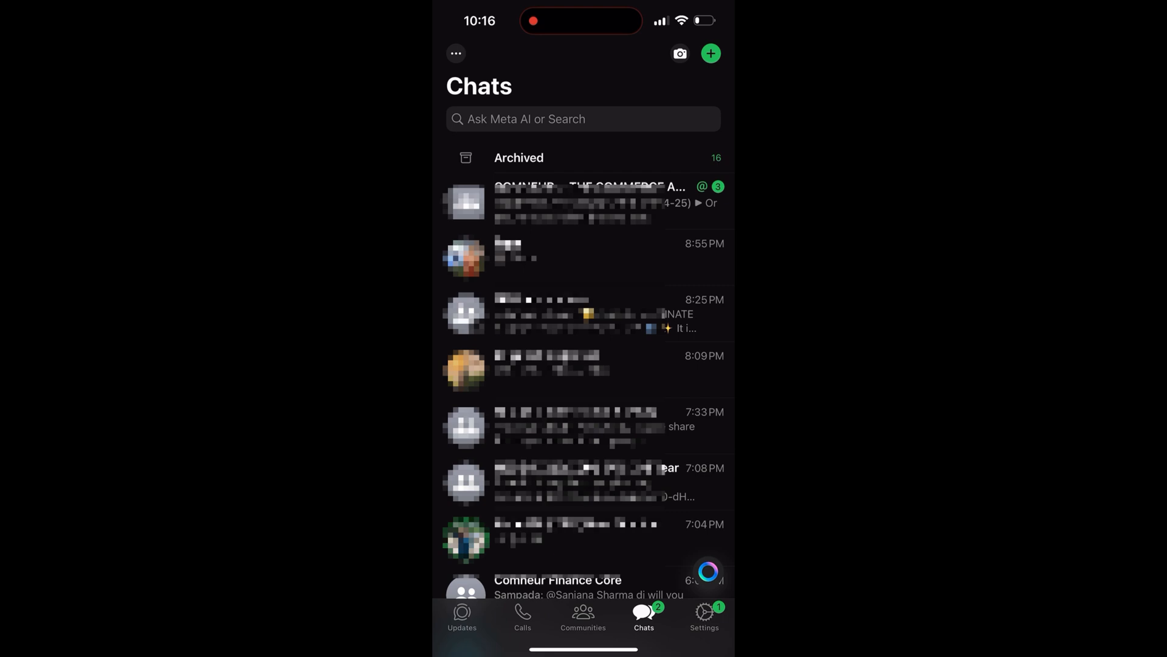
pyautogui.click(703, 617)
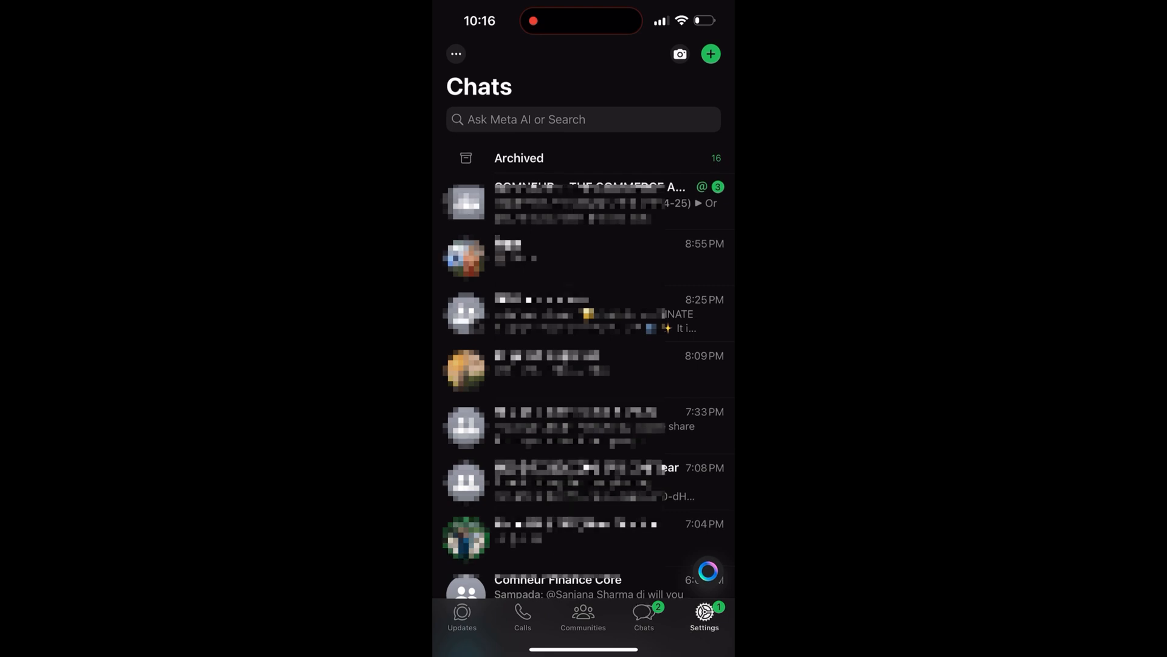
pyautogui.click(704, 614)
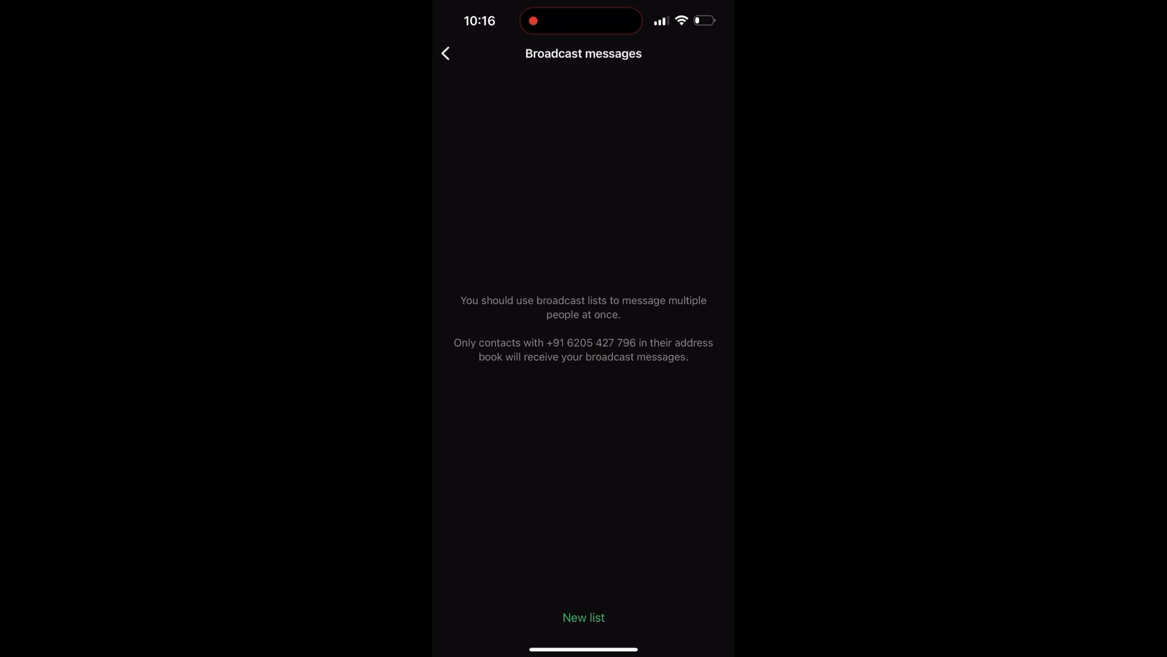
# - Start a new broadcast list and browse the Recipients contact list
pyautogui.click(583, 617)
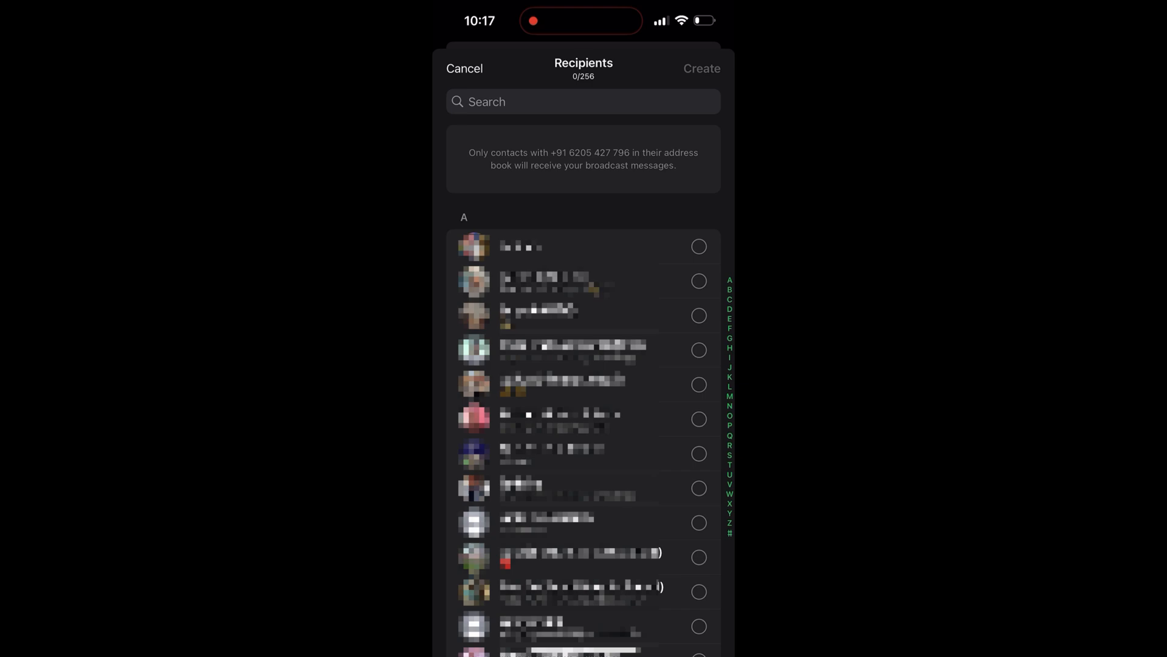
pyautogui.scroll(-3)
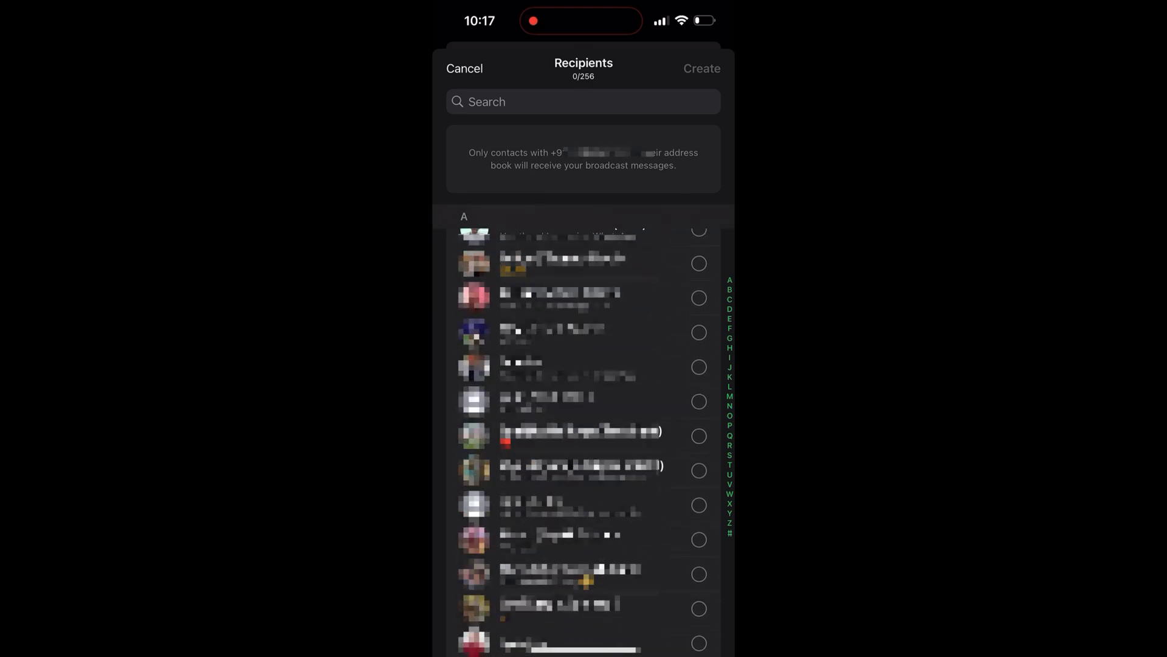
pyautogui.scroll(3)
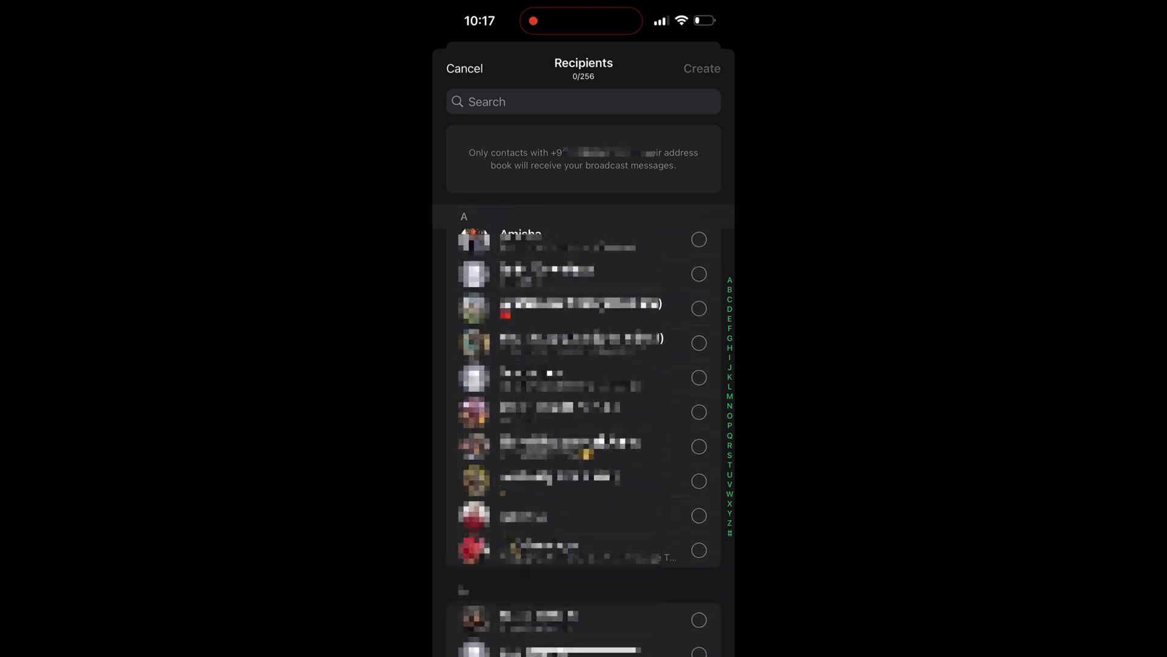
pyautogui.scroll(-3)
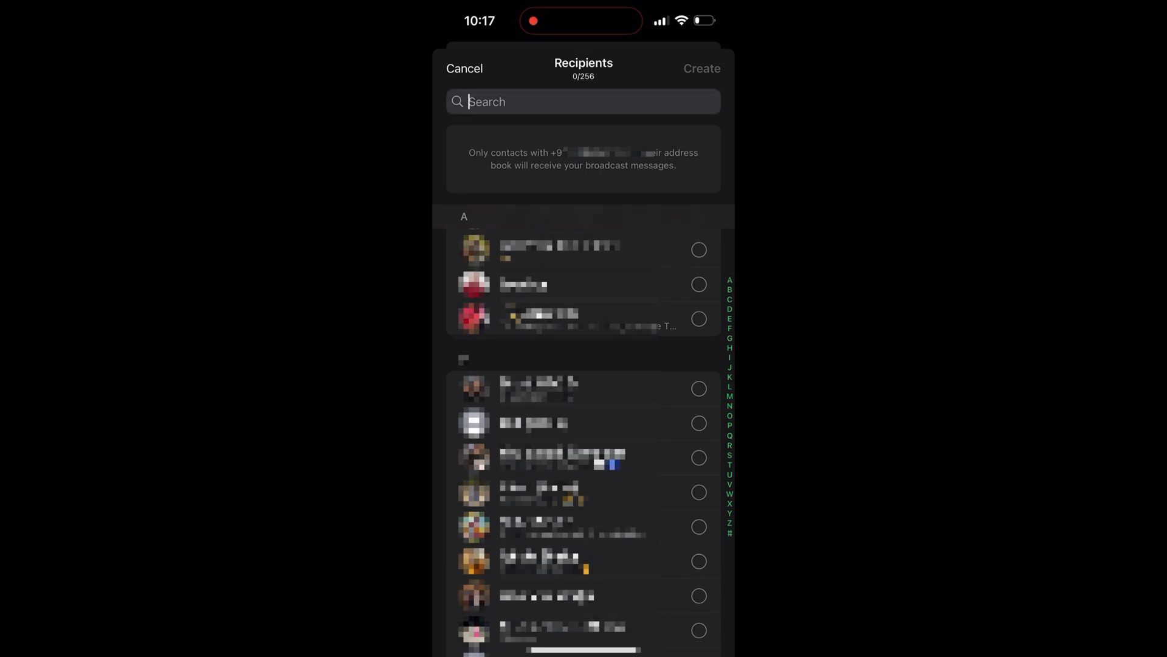
# - Search contacts for 'B', select three recipients (3/256) and create the broadcast list
pyautogui.click(583, 101)
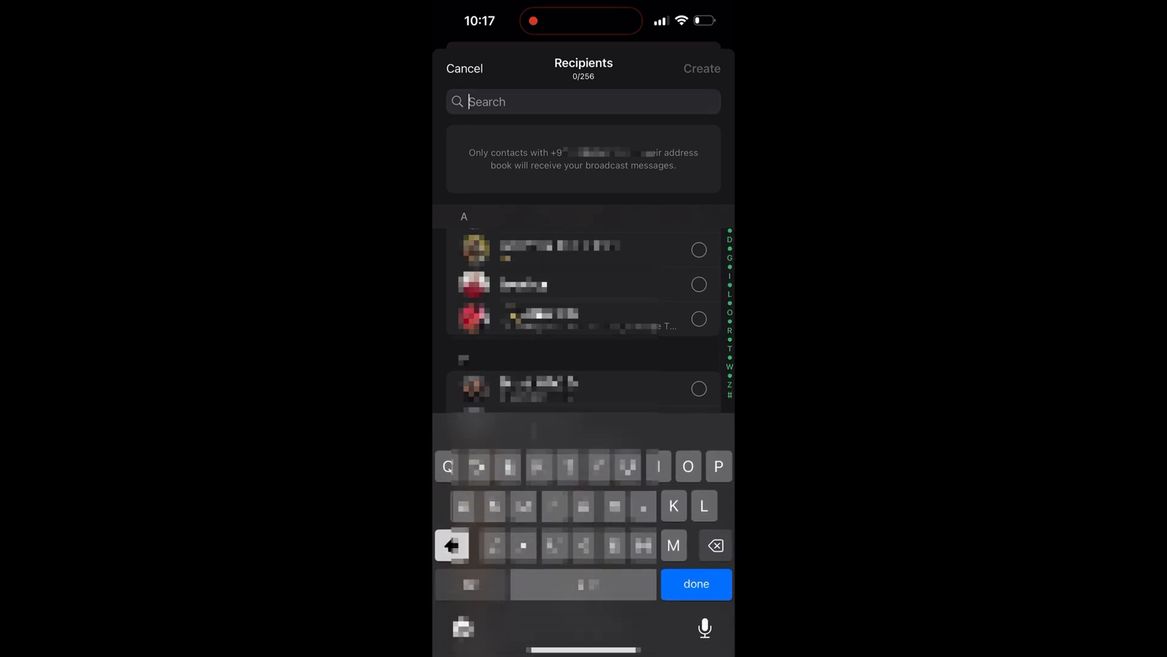
pyautogui.write('Billo')
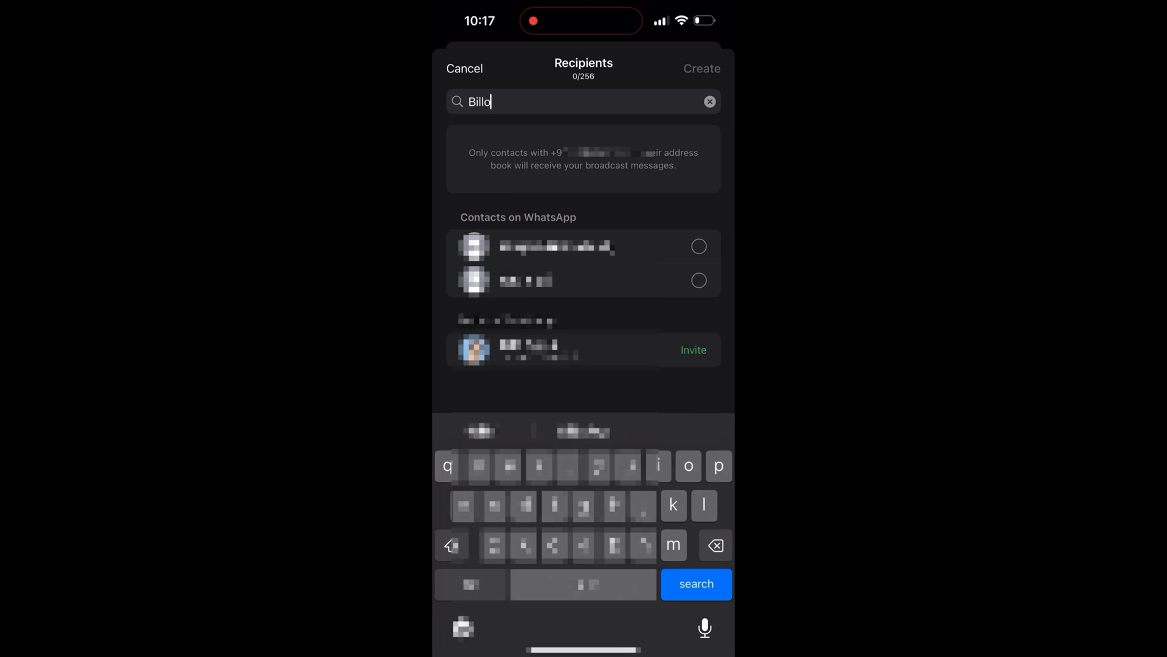
pyautogui.click(699, 279)
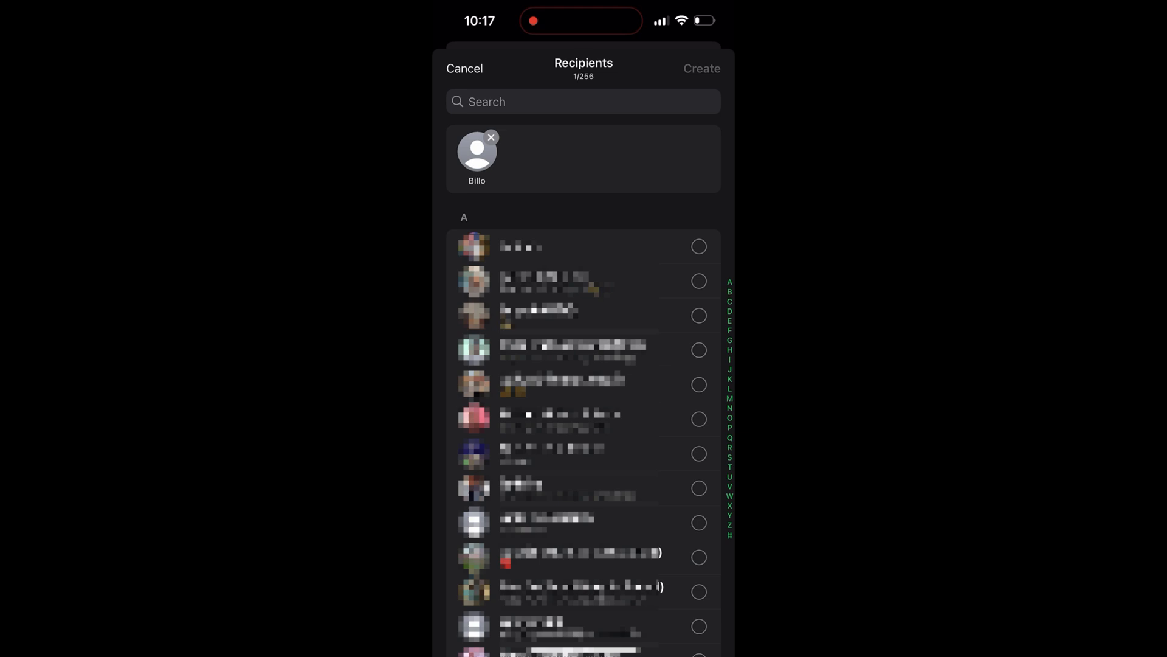
pyautogui.click(583, 102)
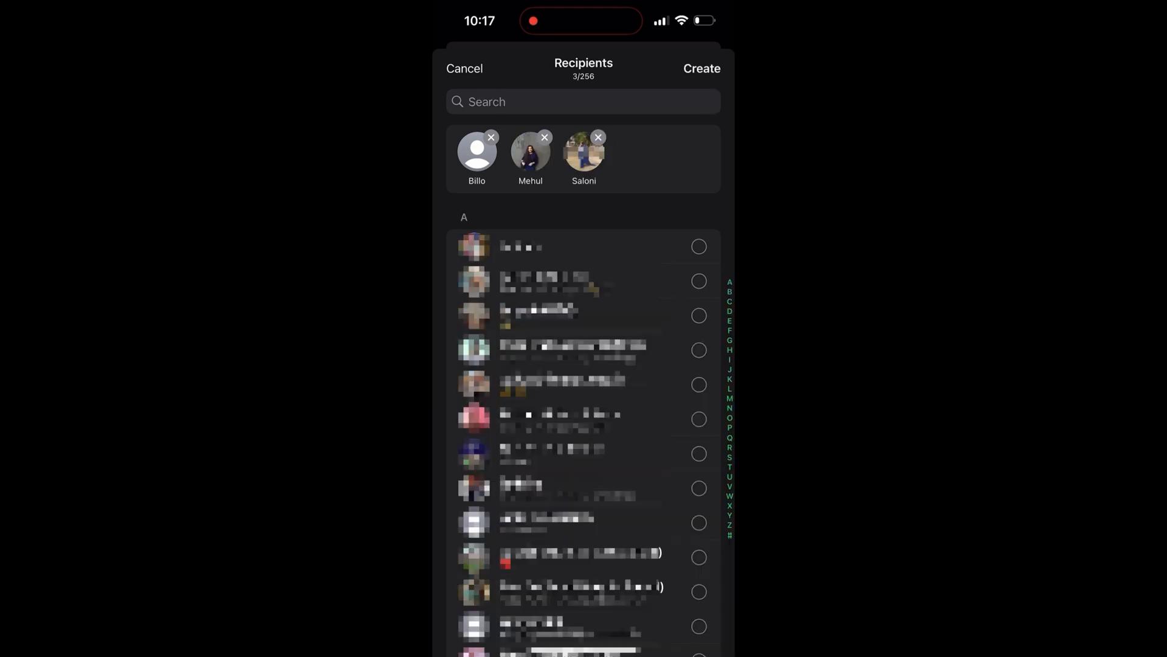
pyautogui.click(700, 67)
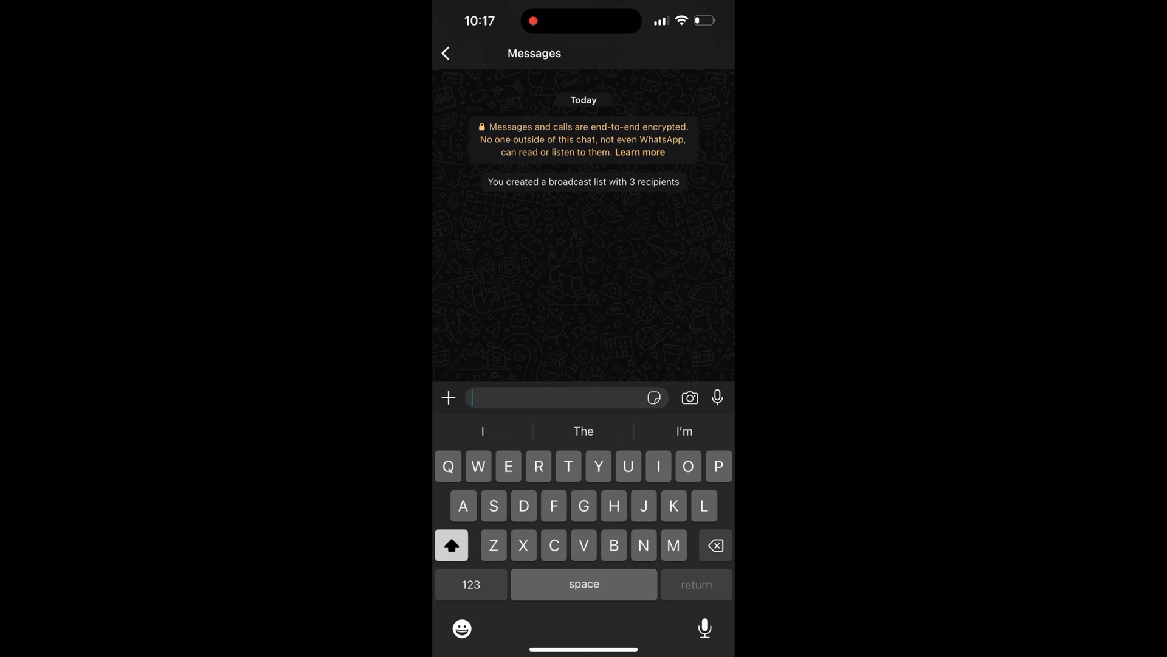
# - Compose 'Hii' in the broadcast chat and accept the 'Hi' spelling suggestion
pyautogui.write('Hii')
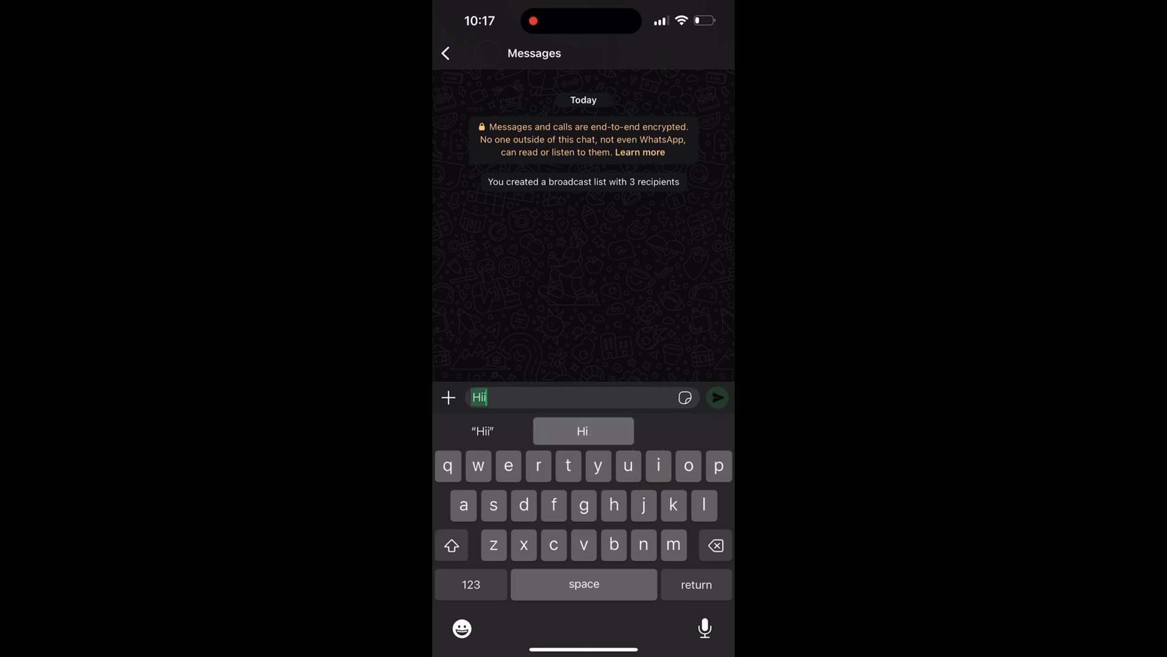
pyautogui.click(716, 397)
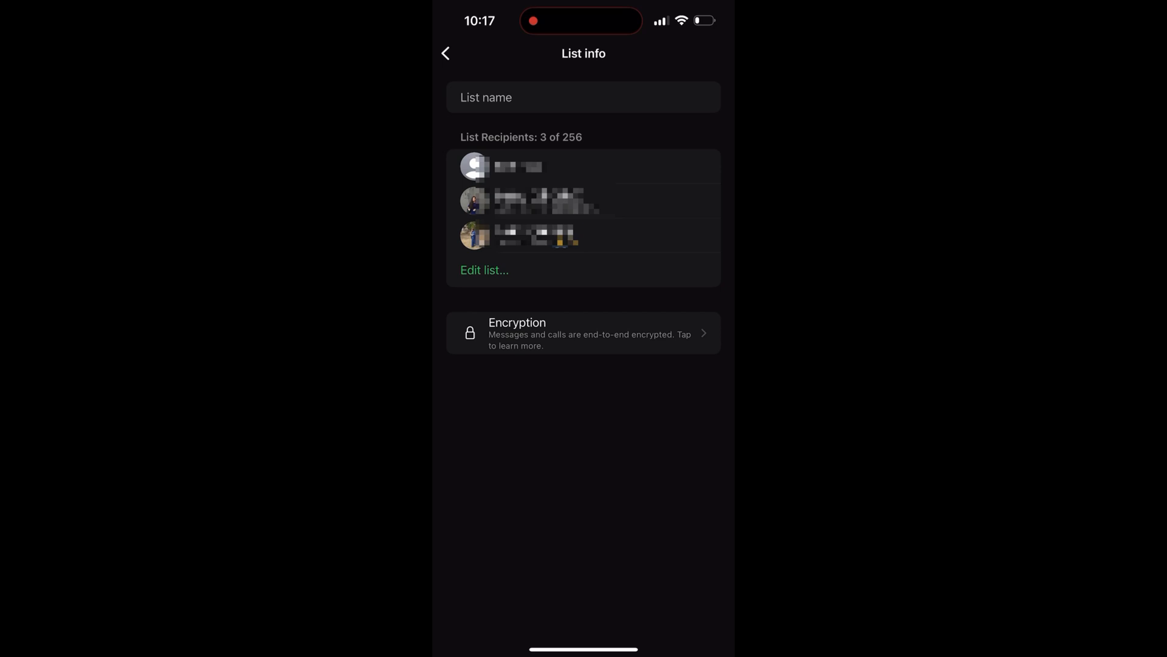
# - Send 'Hi' to the broadcast list and return to Broadcast messages showing the 3-recipient list
pyautogui.click(445, 53)
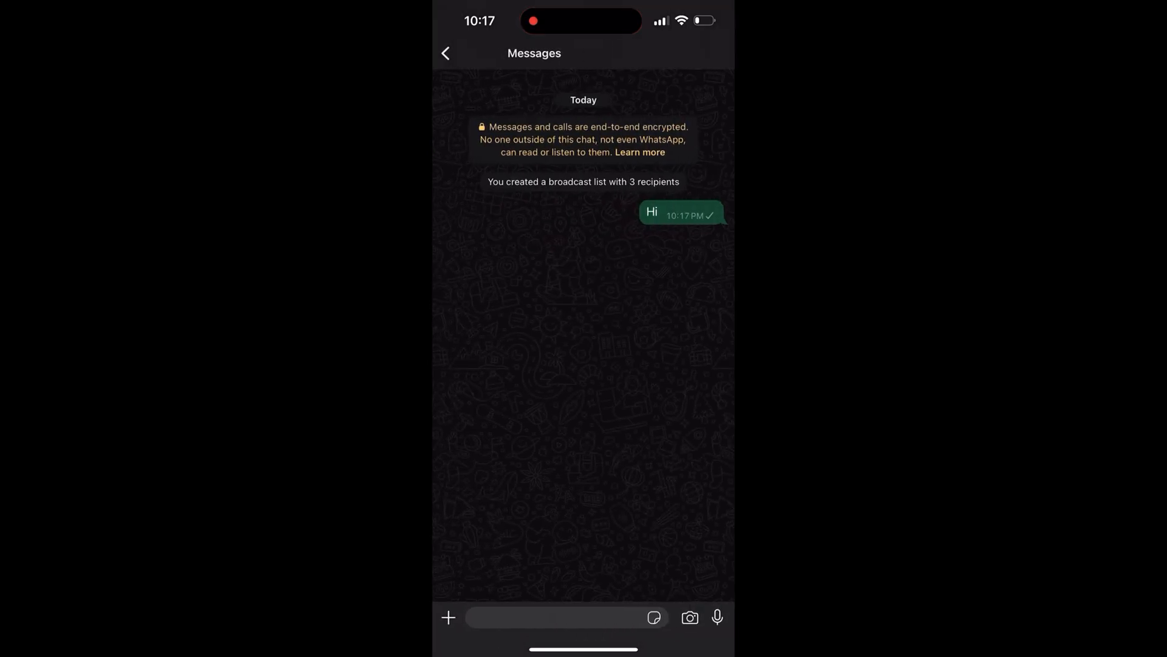
pyautogui.click(445, 53)
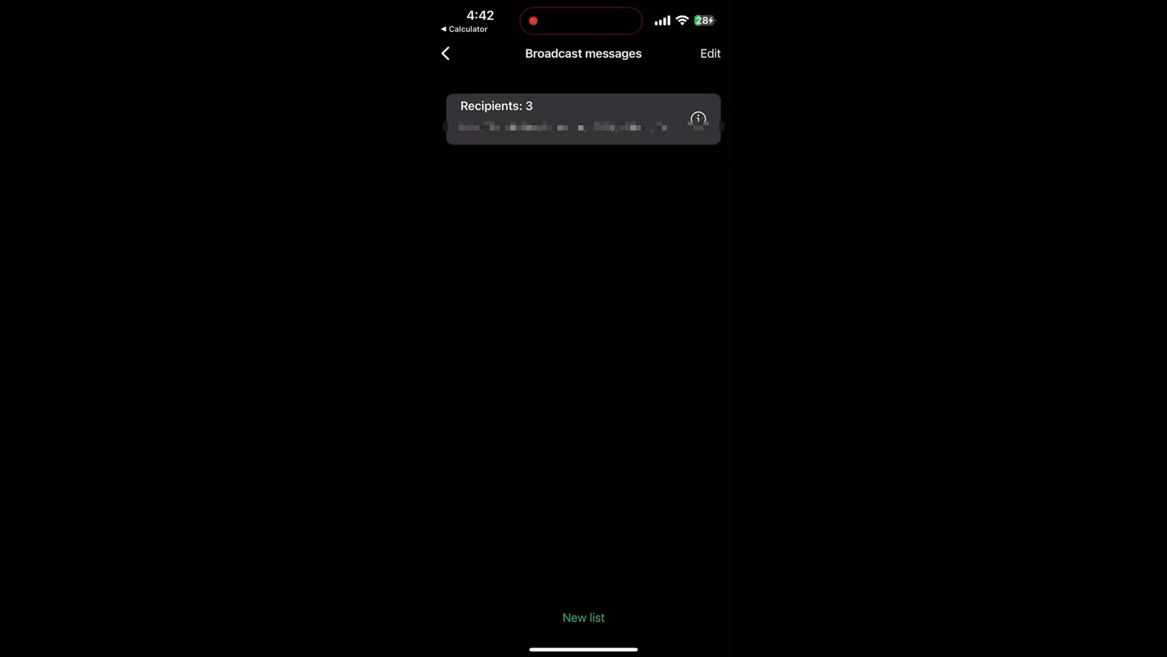
# - View the list's details, then send 'Hii' to all recipients from the broadcast chat
pyautogui.click(583, 119)
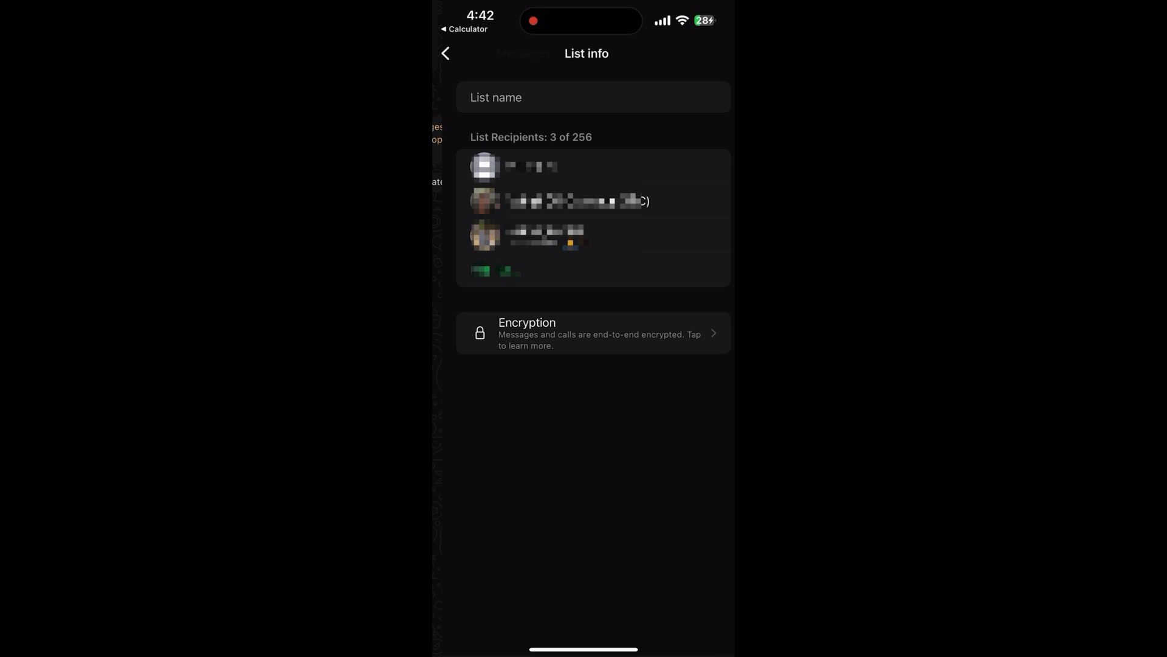
pyautogui.click(445, 54)
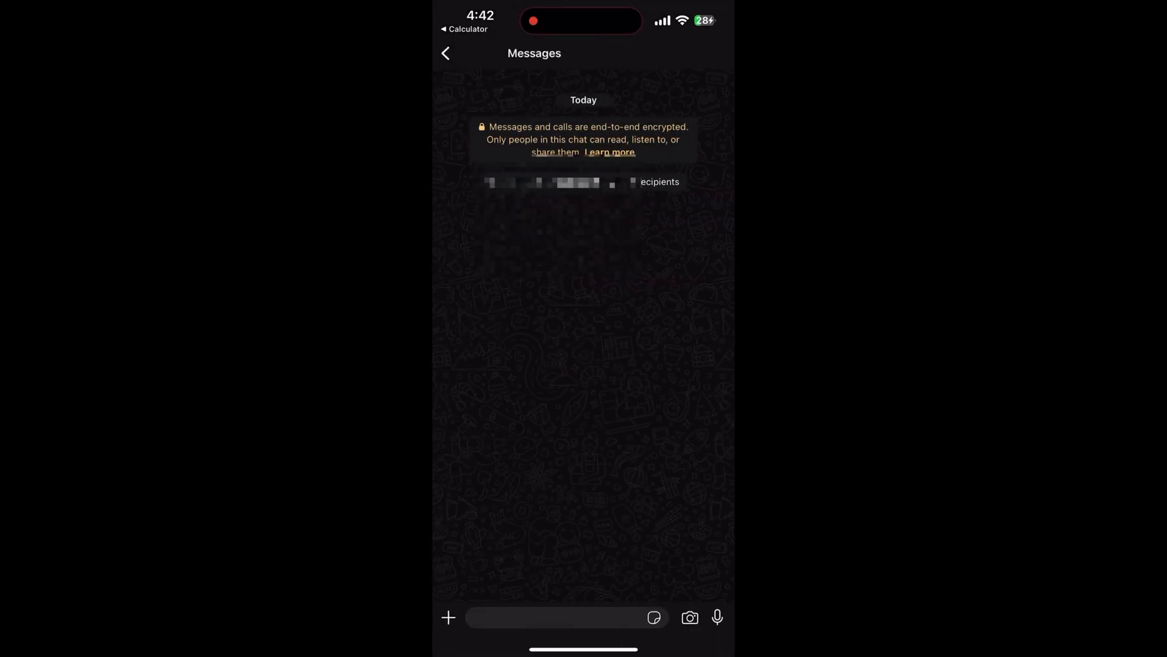
pyautogui.write('Hii')
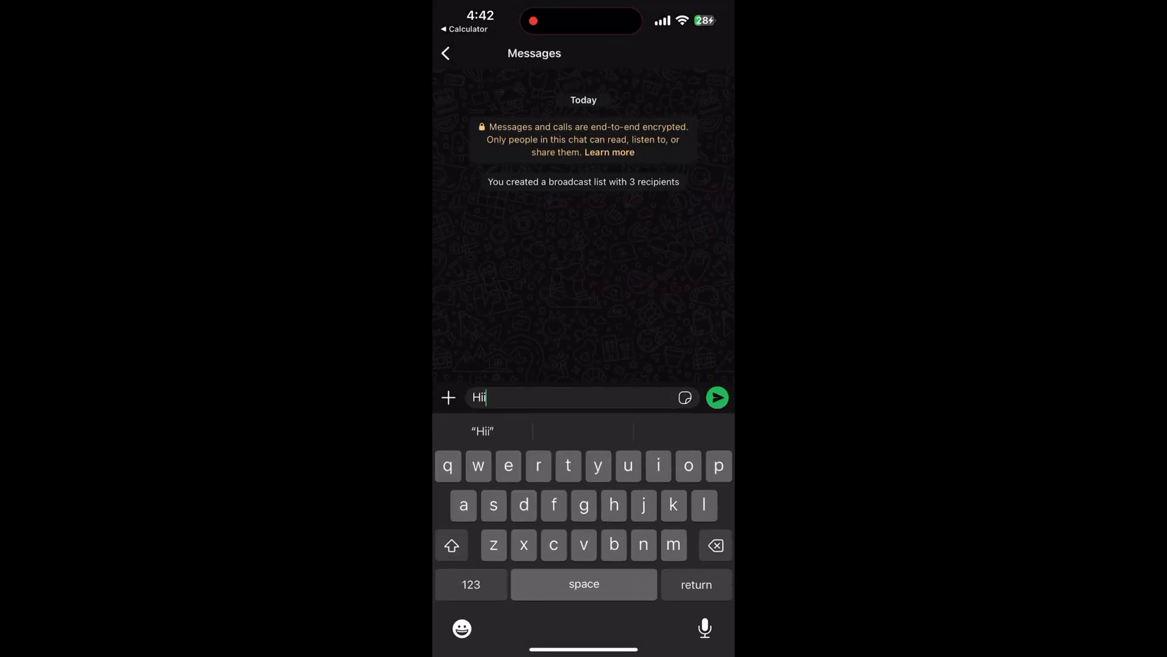
pyautogui.click(716, 397)
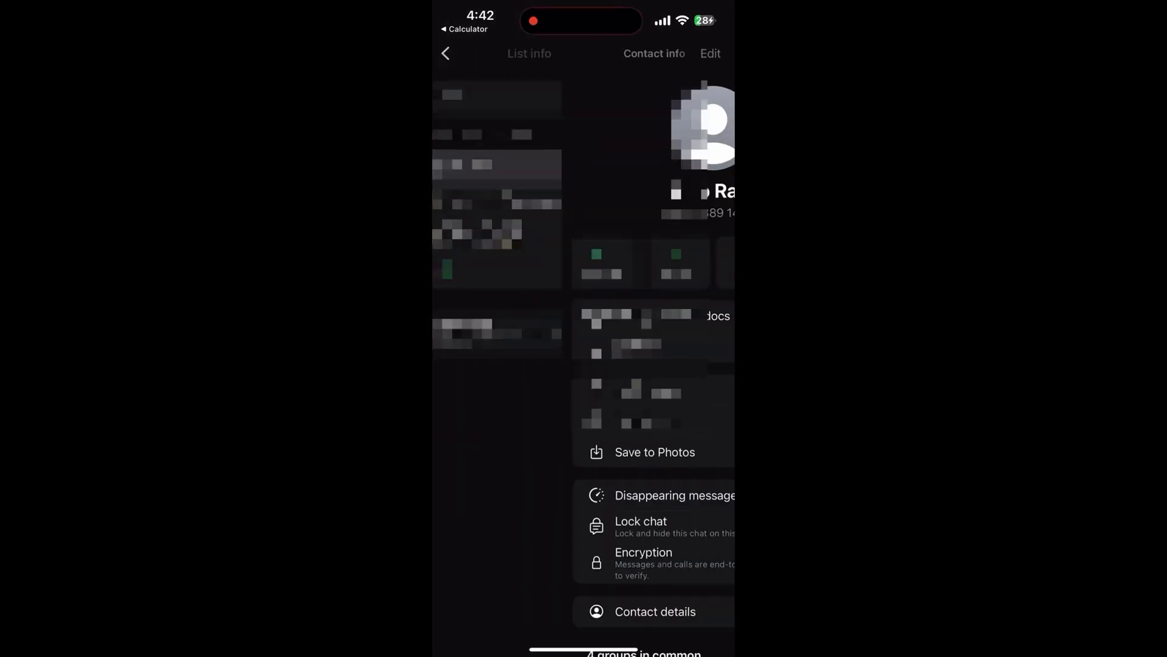
# - Check two recipients' individual chats to confirm the broadcast 'Hii' arrived in each
pyautogui.click(445, 53)
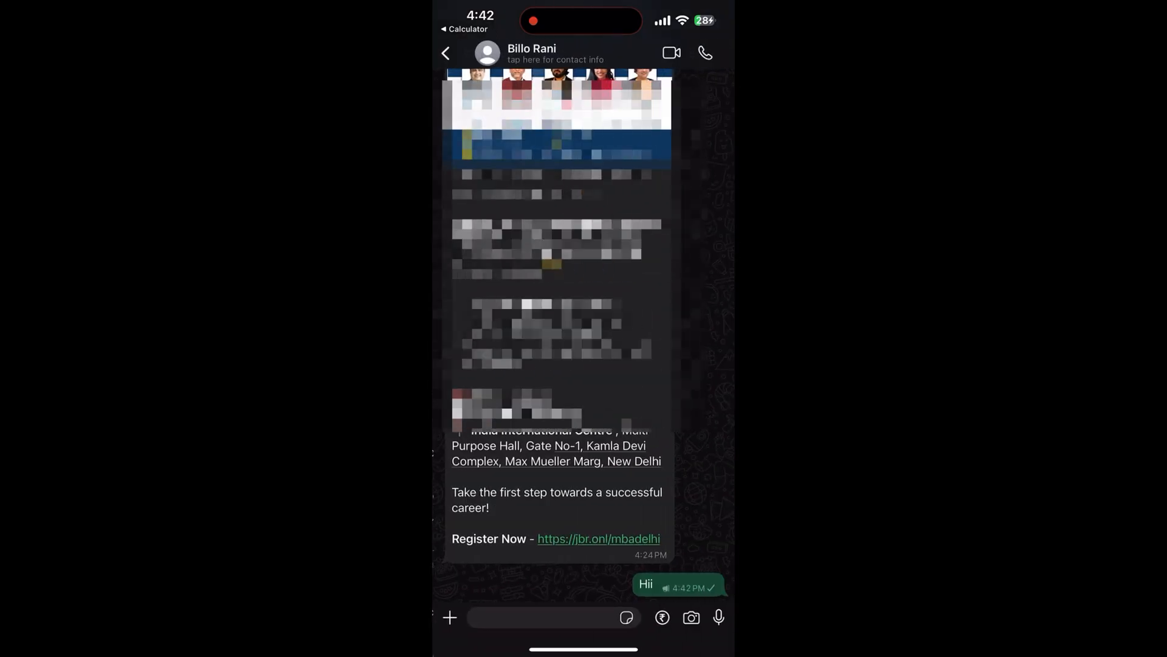
pyautogui.click(551, 617)
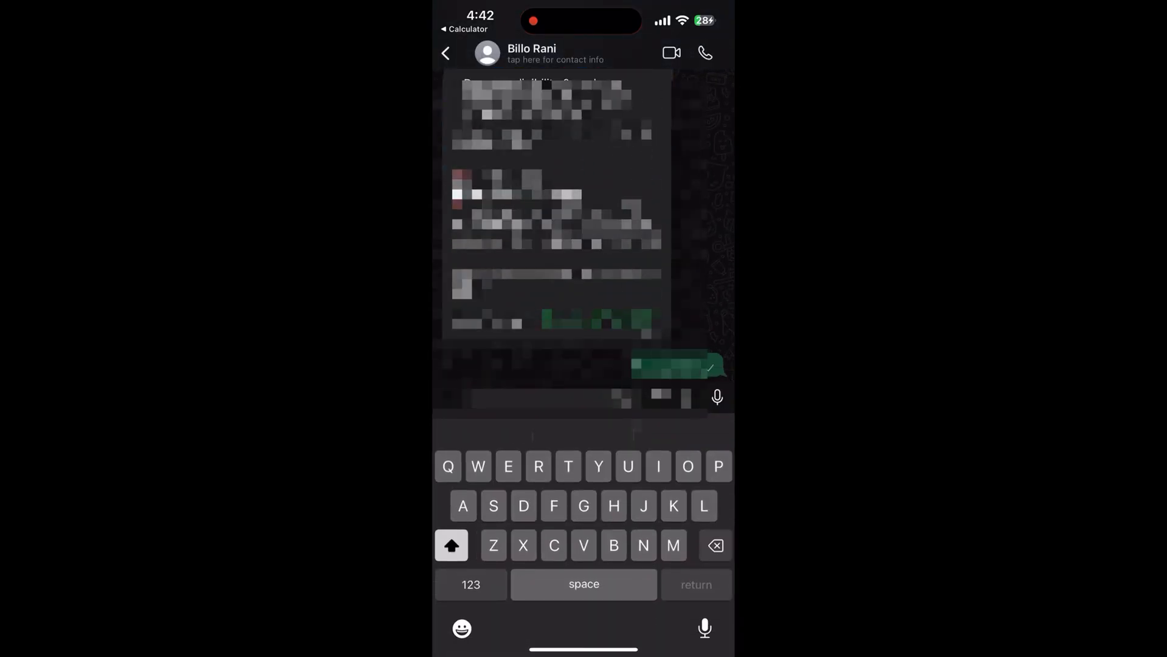
pyautogui.click(531, 54)
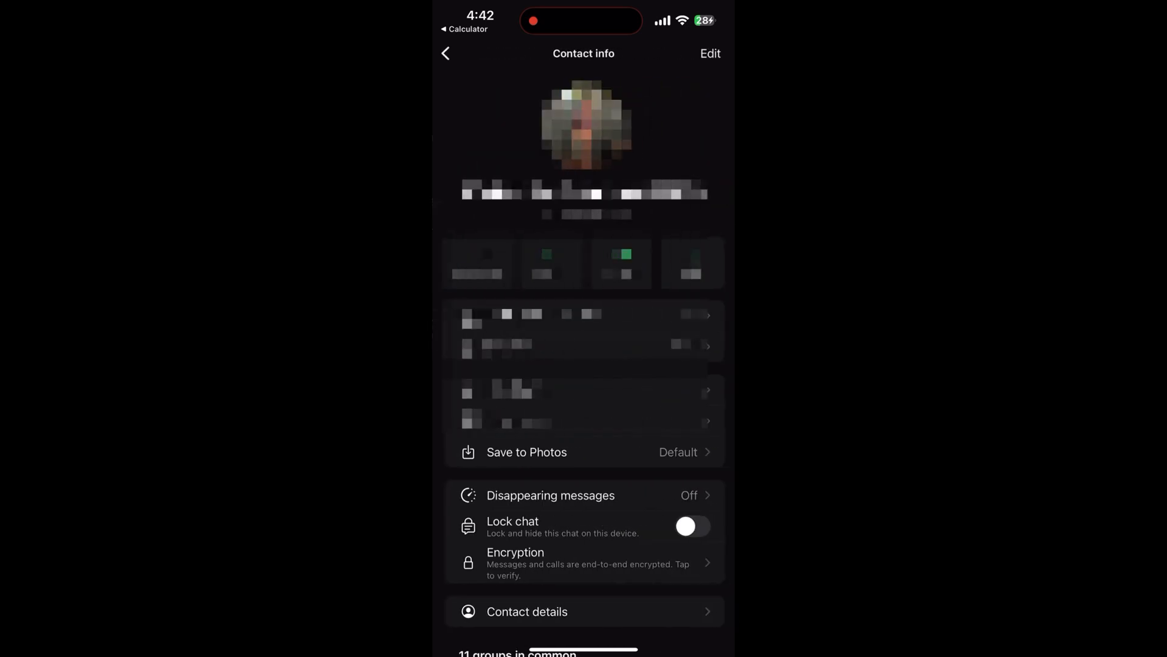
pyautogui.click(445, 53)
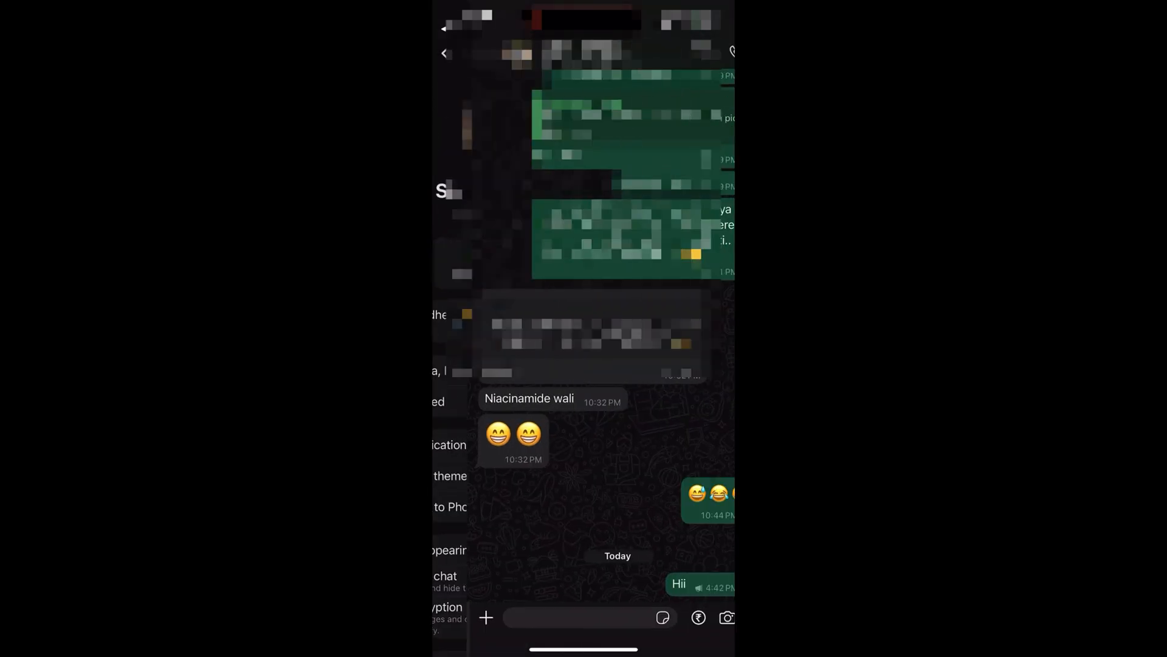
pyautogui.click(580, 617)
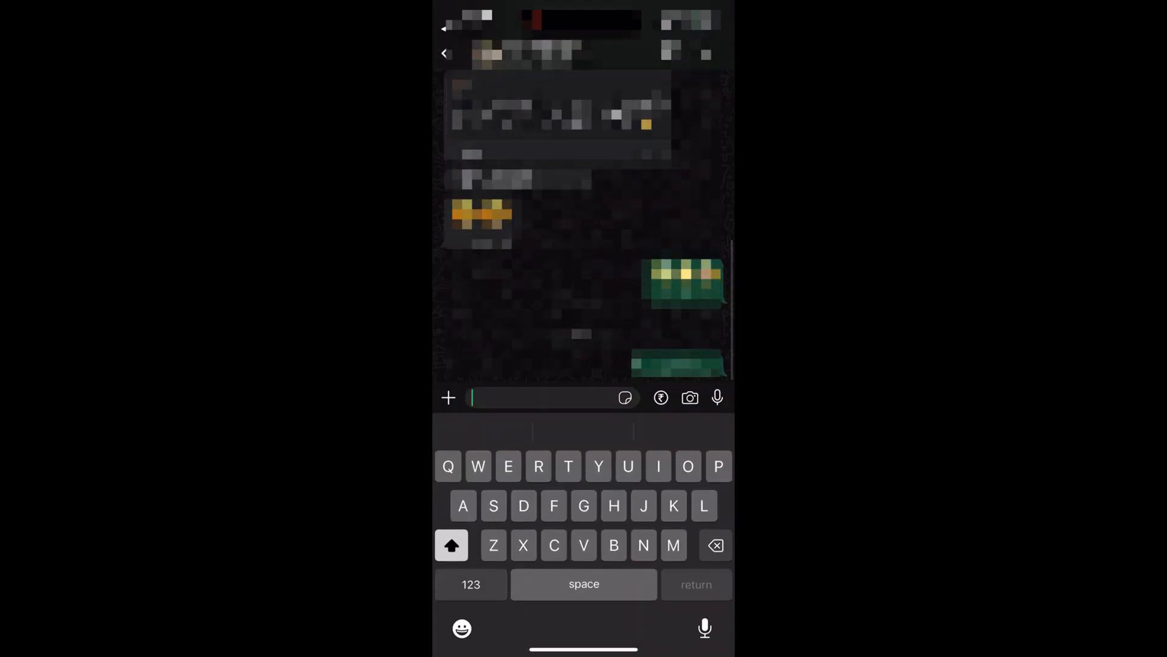